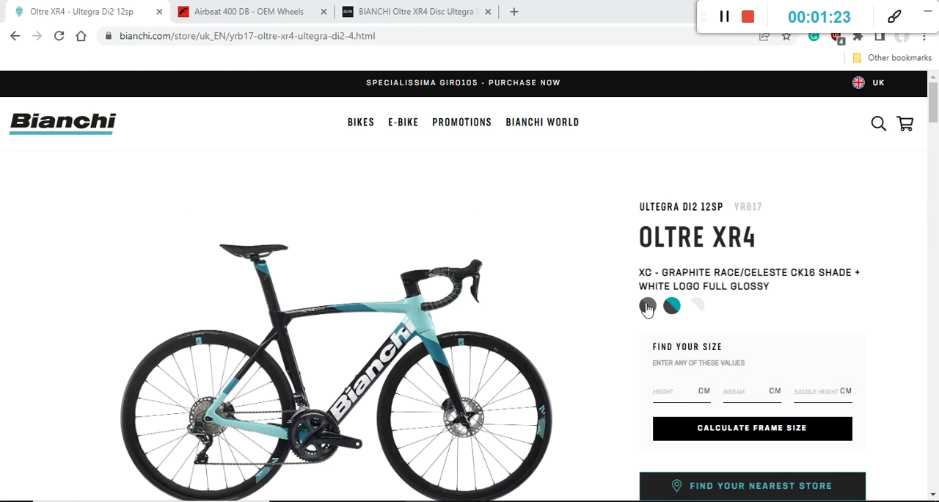
- Preview the graphite grey and another colourway, then reach the Frameset tech specs
left_click(648, 305)
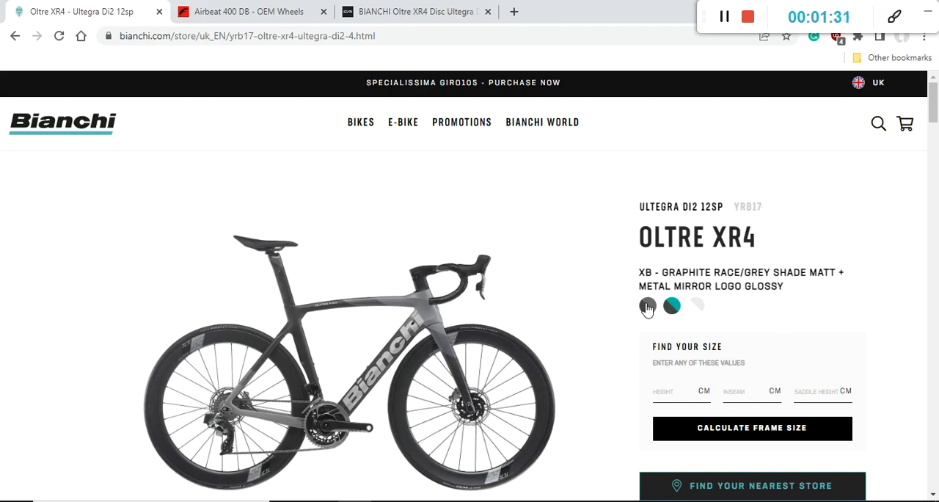
mouse_move(696, 308)
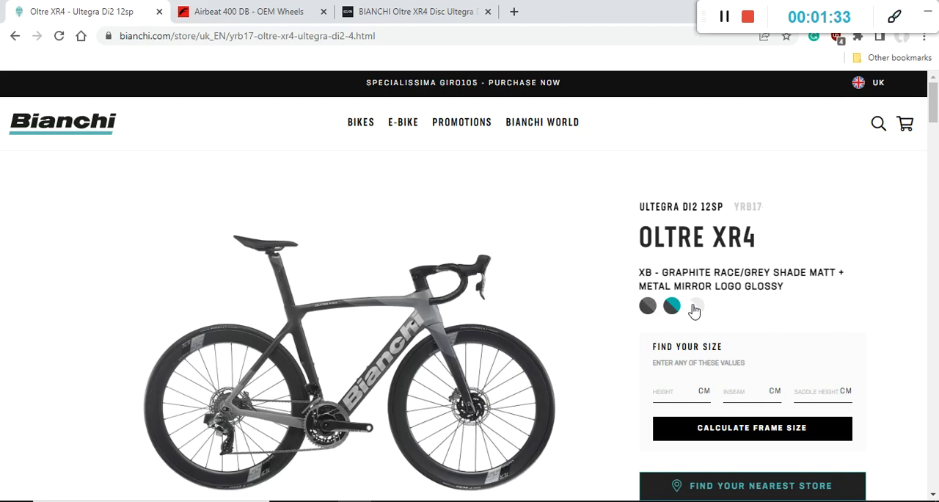
left_click(696, 305)
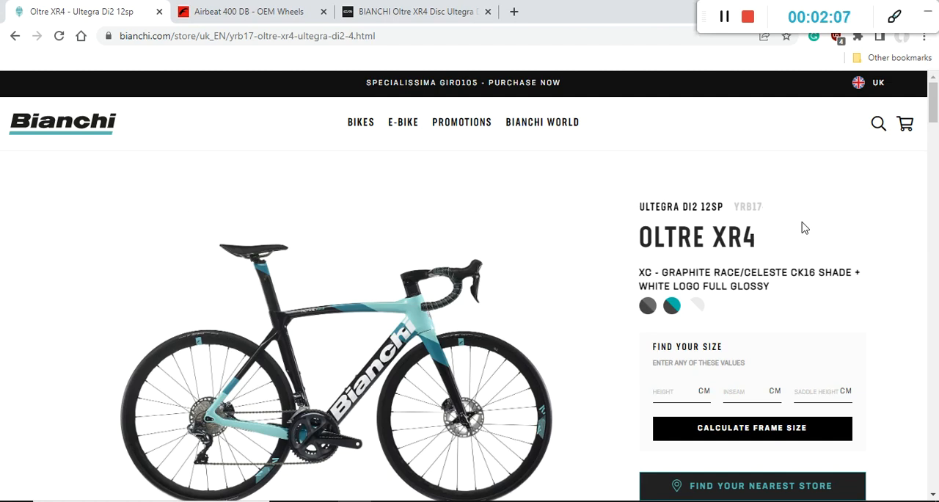
mouse_move(555, 120)
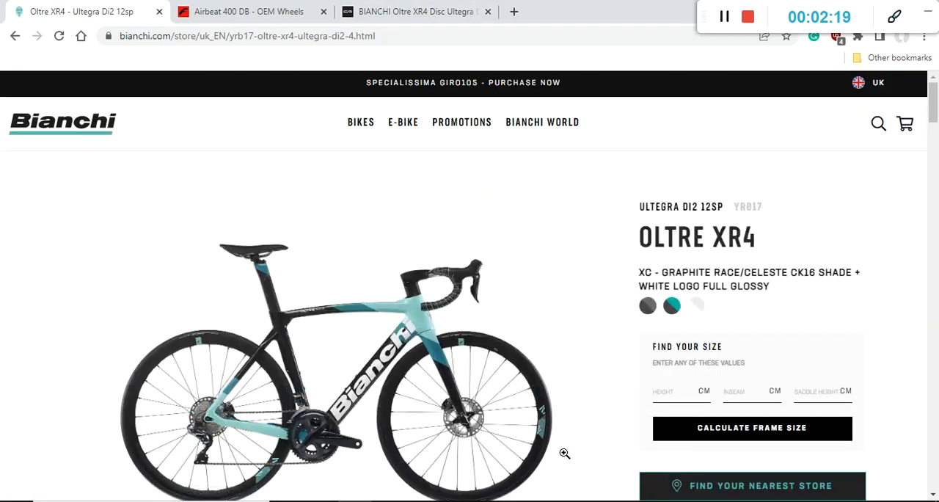
mouse_move(760, 307)
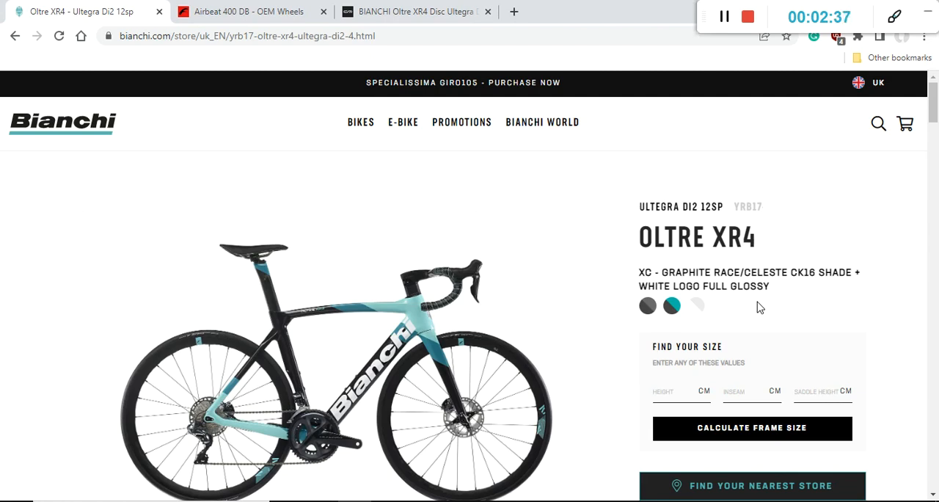
mouse_move(3, 299)
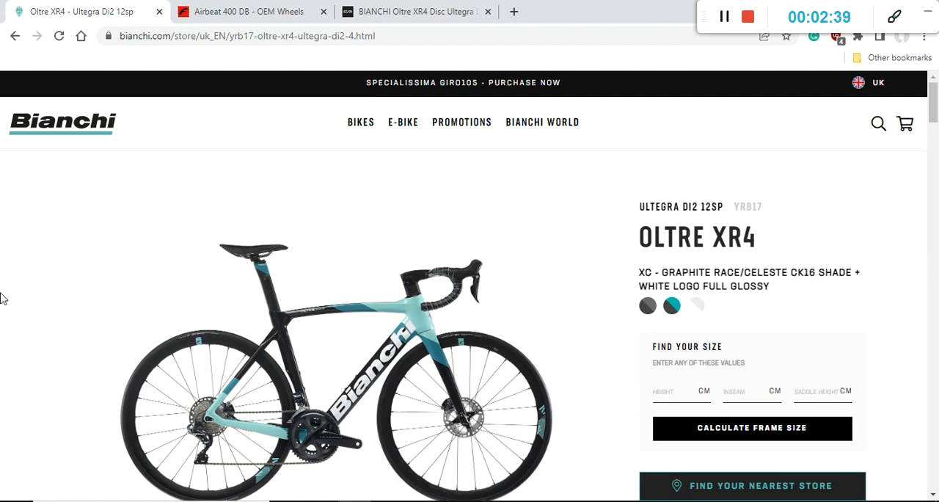
scroll("down", 3)
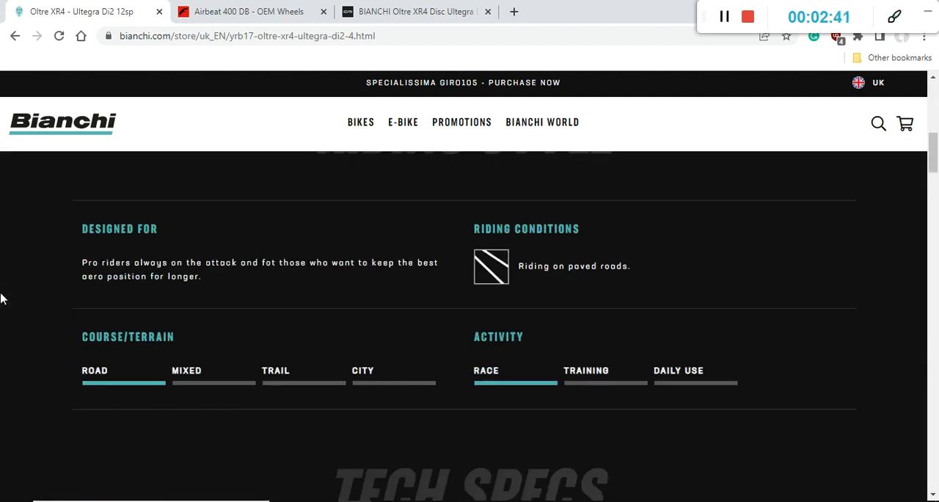
scroll("down", 3)
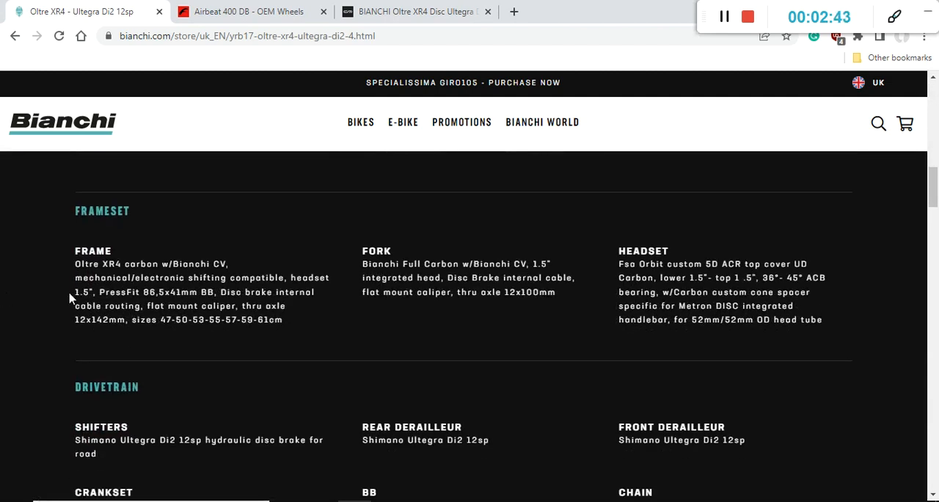
mouse_move(41, 302)
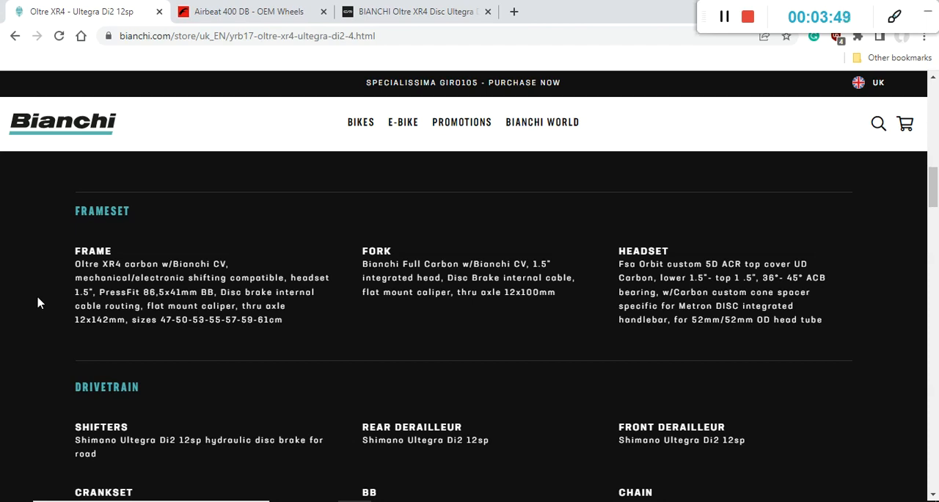
- Bring the Drivetrain specs into view, from shifters through crankset, chain and cassette
scroll("up", 3)
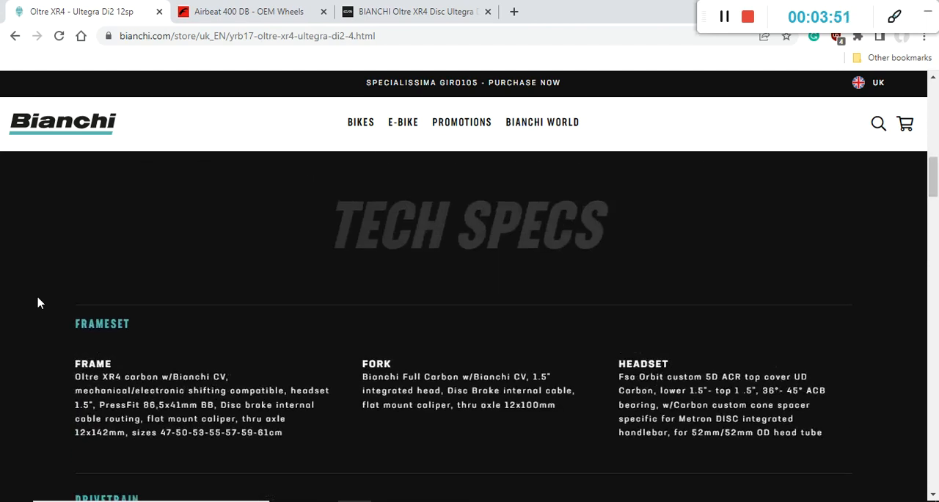
scroll("down", 3)
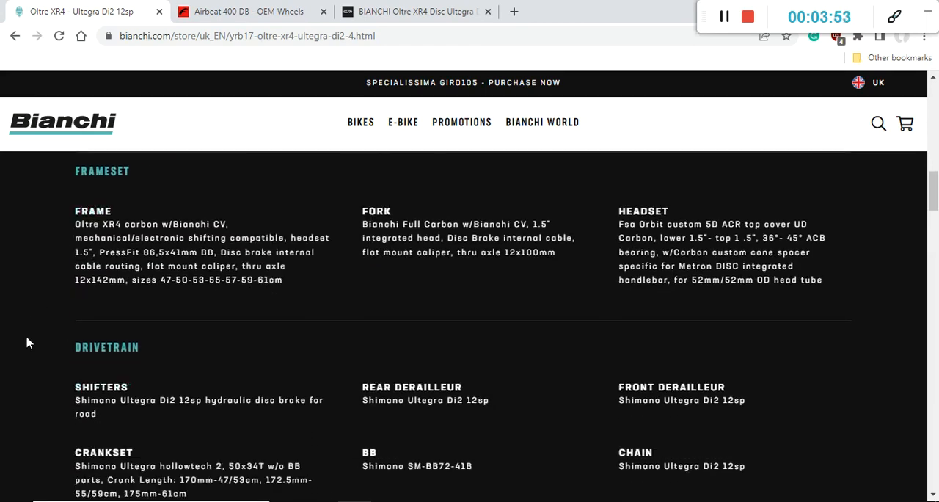
scroll("down", 3)
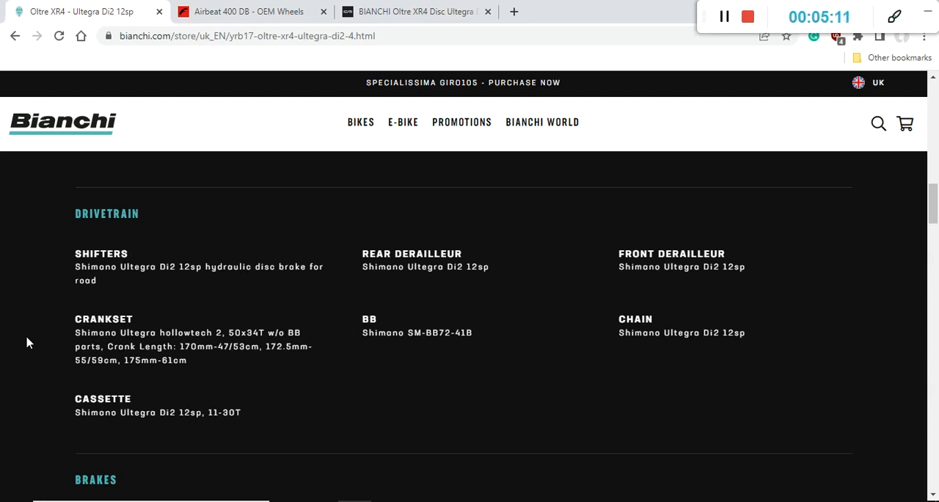
- Reach the Brakes and Wheels specs listing Fulcrum Racing 400 rims and Pirelli tyres
scroll("down", 3)
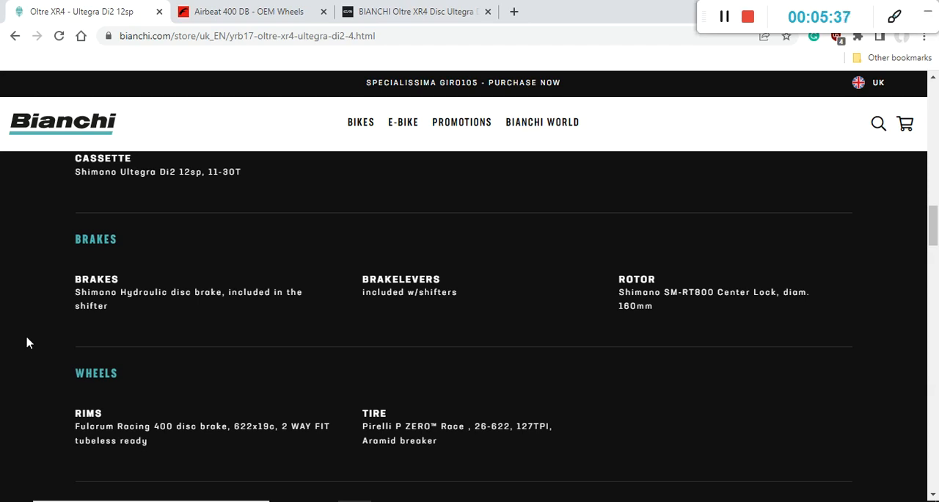
scroll("down", 3)
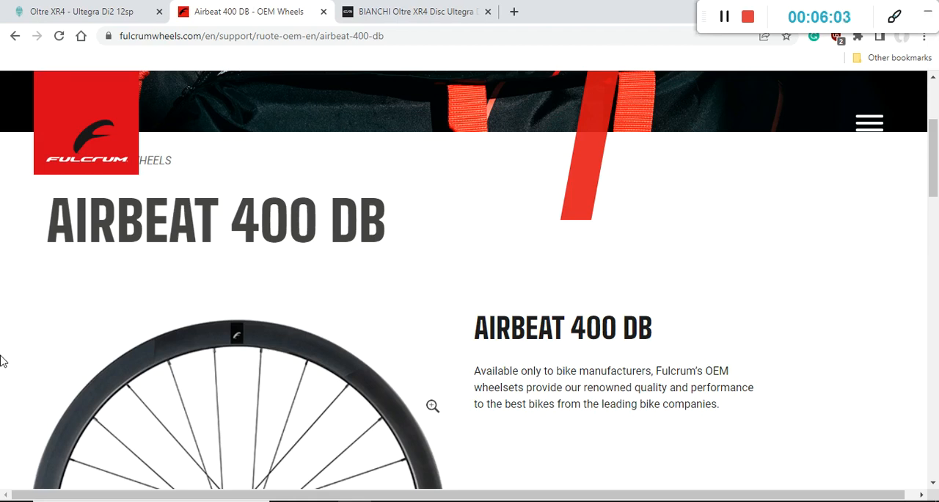
mouse_move(555, 320)
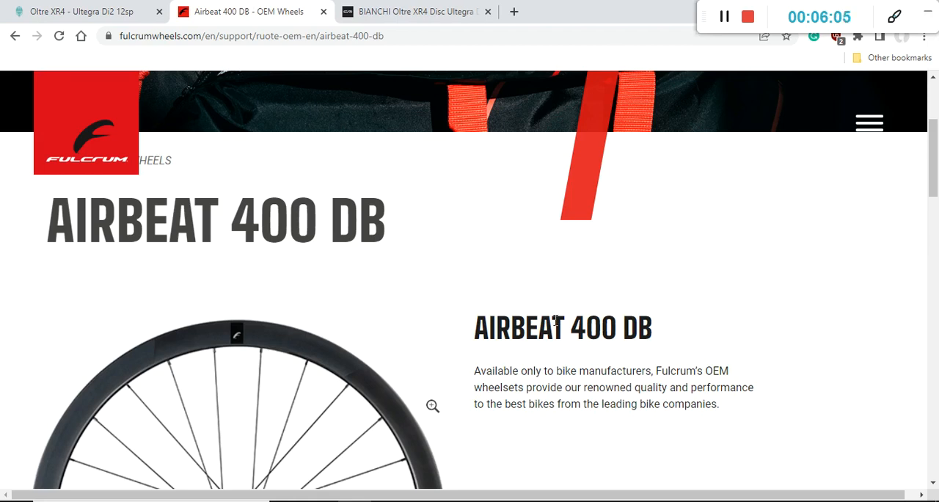
- Review the Airbeat 400 DB features table: 28 mm rim, carbon rims, disc brakes, 1640 g
scroll("down", 3)
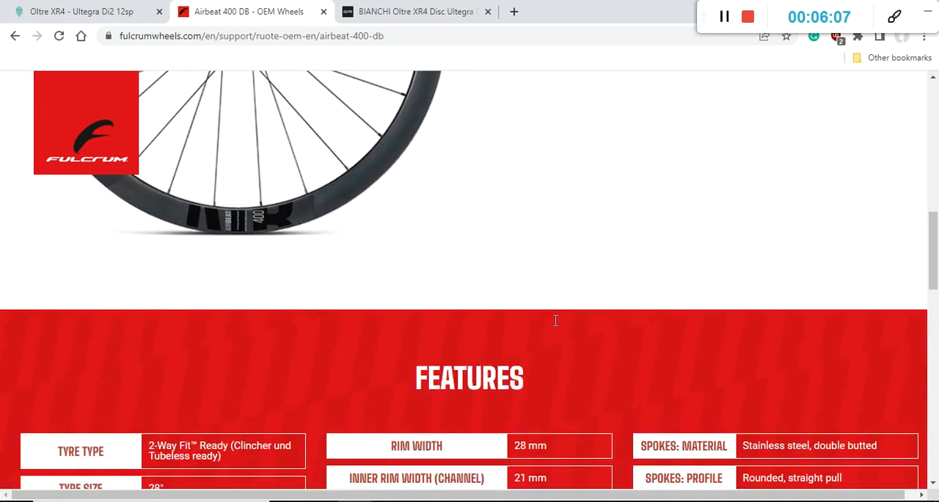
scroll("down", 3)
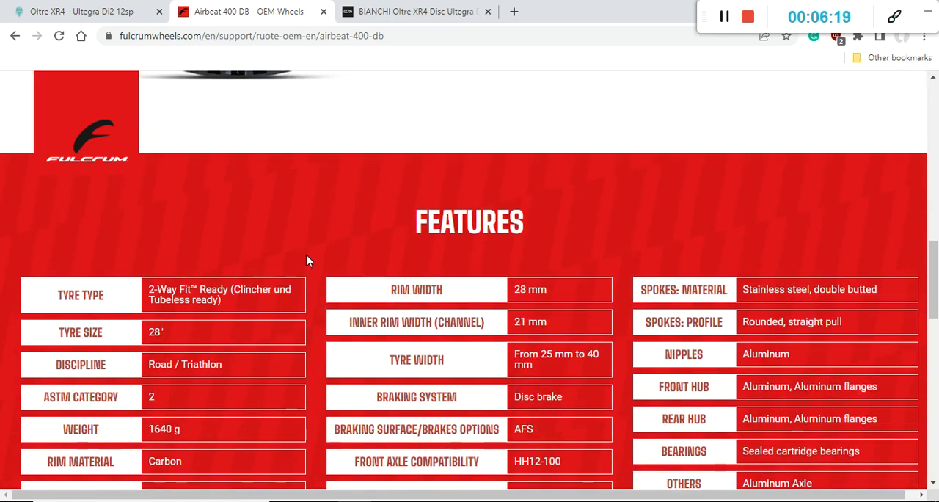
scroll("down", 3)
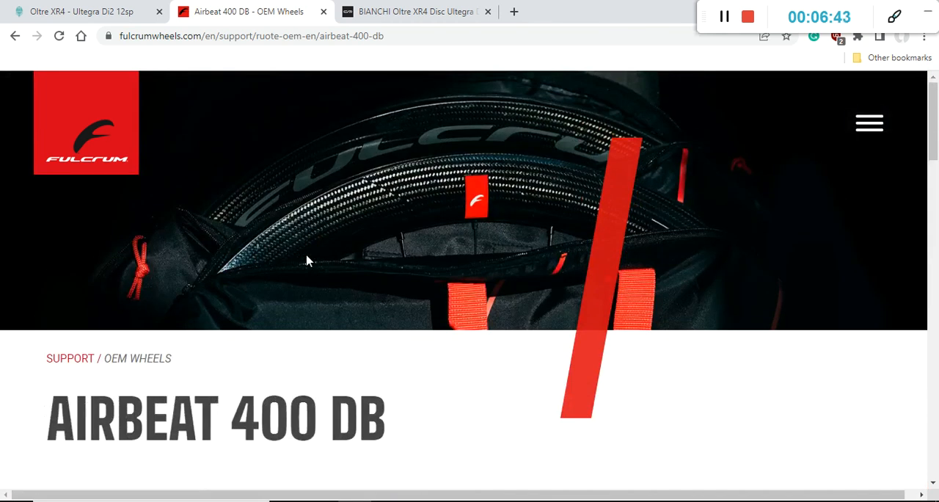
- Continue down the Oltre XR4 specs from Wheels into the Cockpit section
scroll("down", 3)
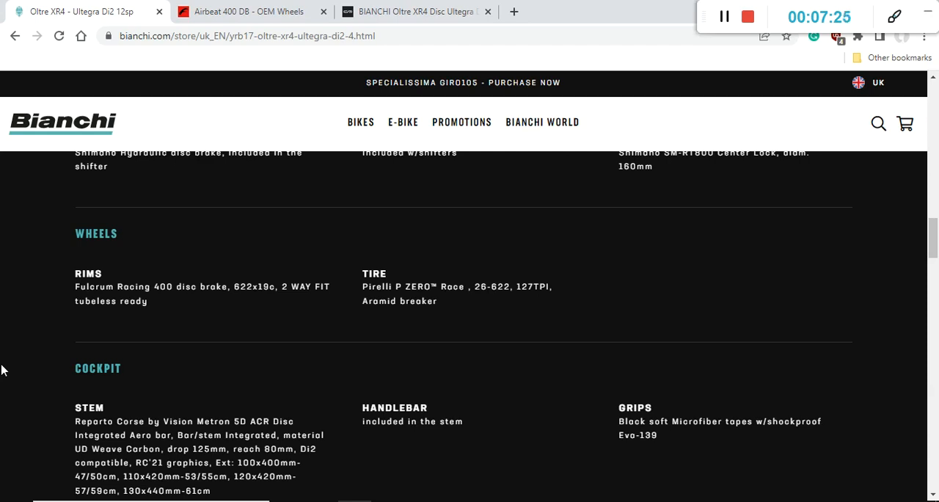
- Read past Cockpit to the Saddle section with Reparto Corse seatpost and Fi'zi:k Argo Vento R3
scroll("down", 3)
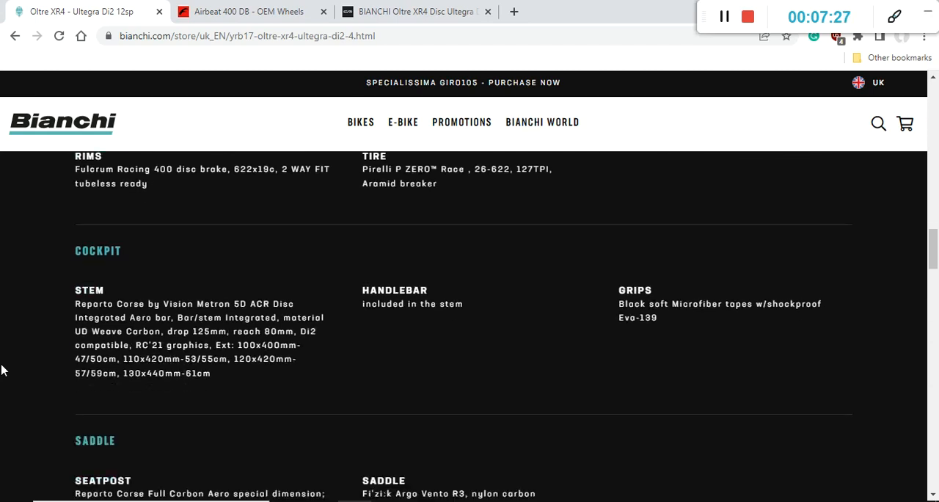
scroll("down", 3)
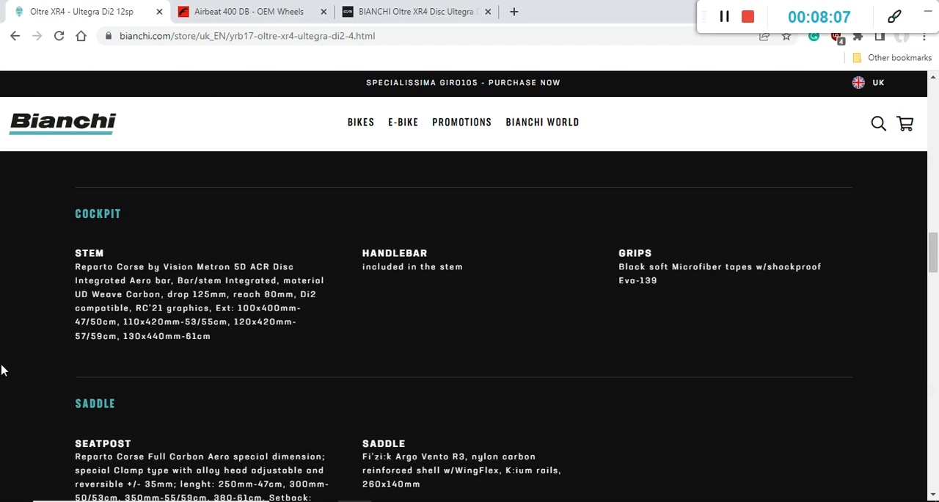
scroll("down", 3)
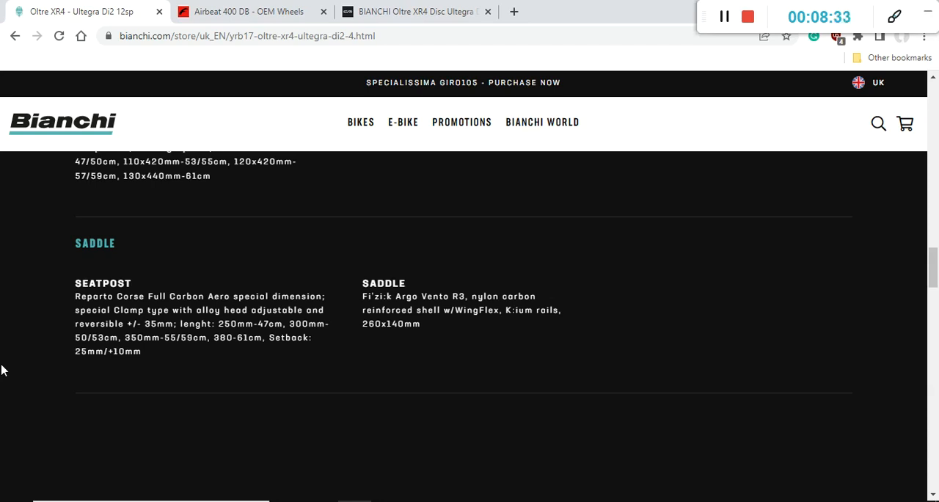
- Reach the Geometry section, then return to the page top with bike image and size finder
scroll("down", 3)
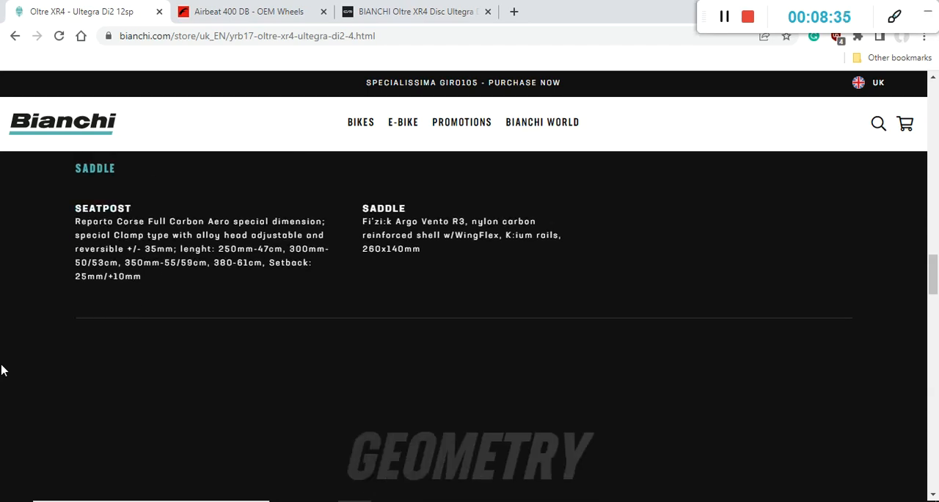
scroll("down", 3)
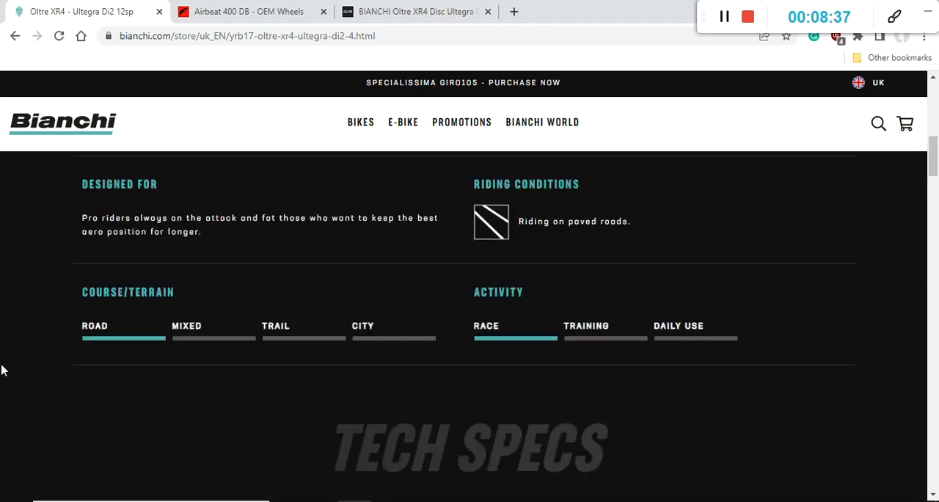
scroll("up", 3)
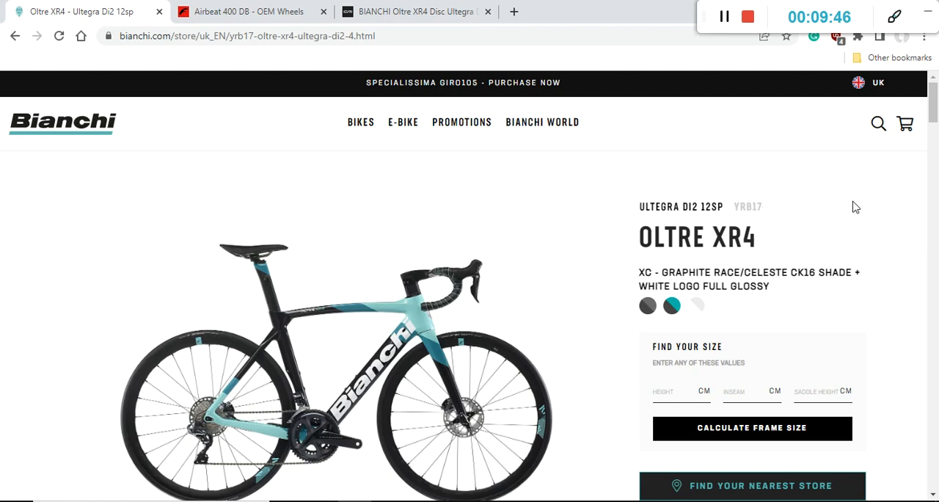
mouse_move(731, 84)
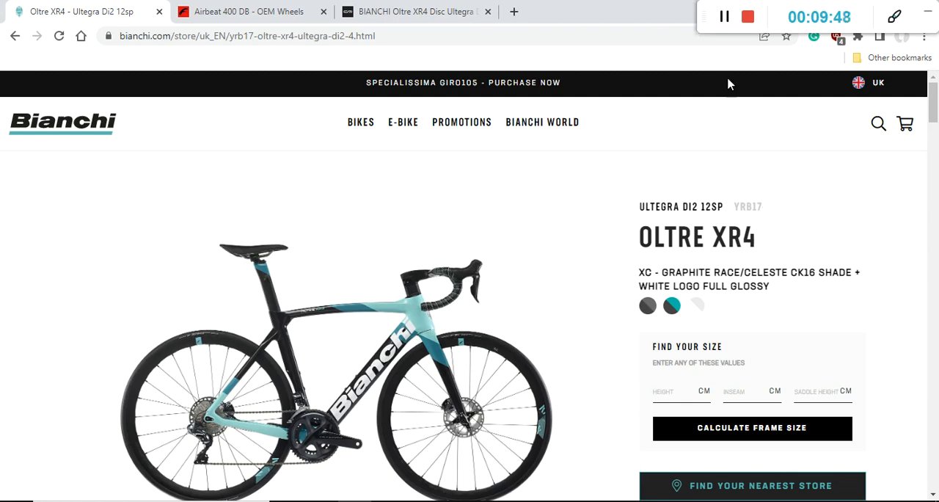
mouse_move(742, 71)
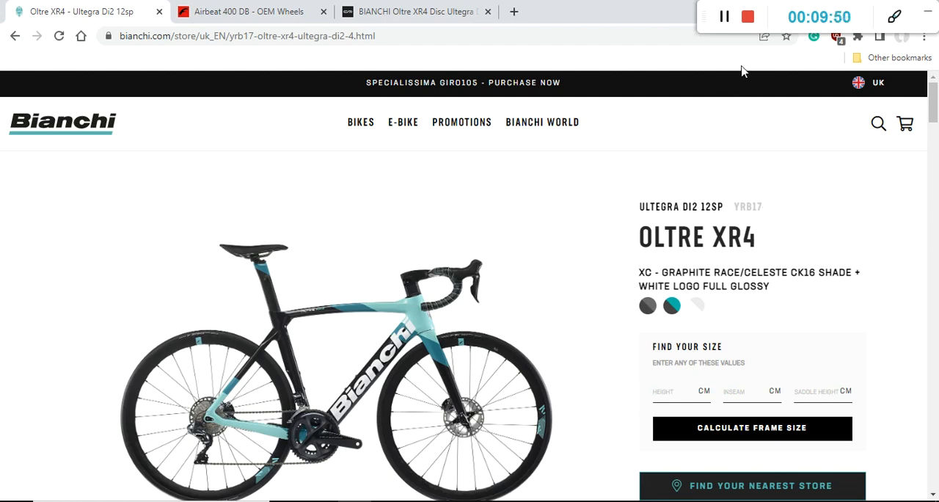